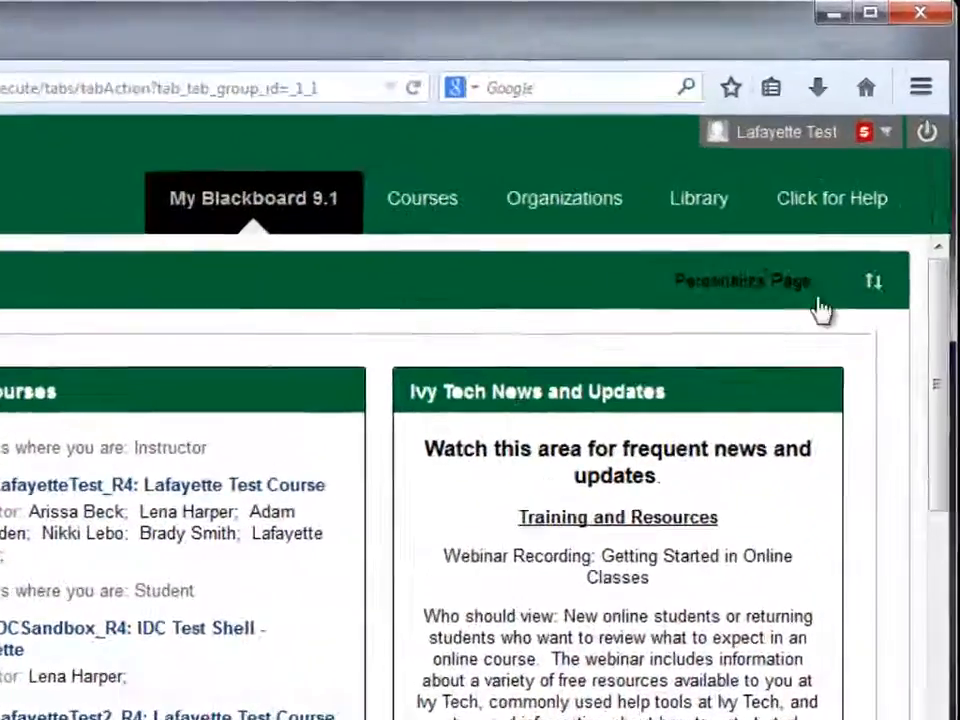
mouse_move(844, 212)
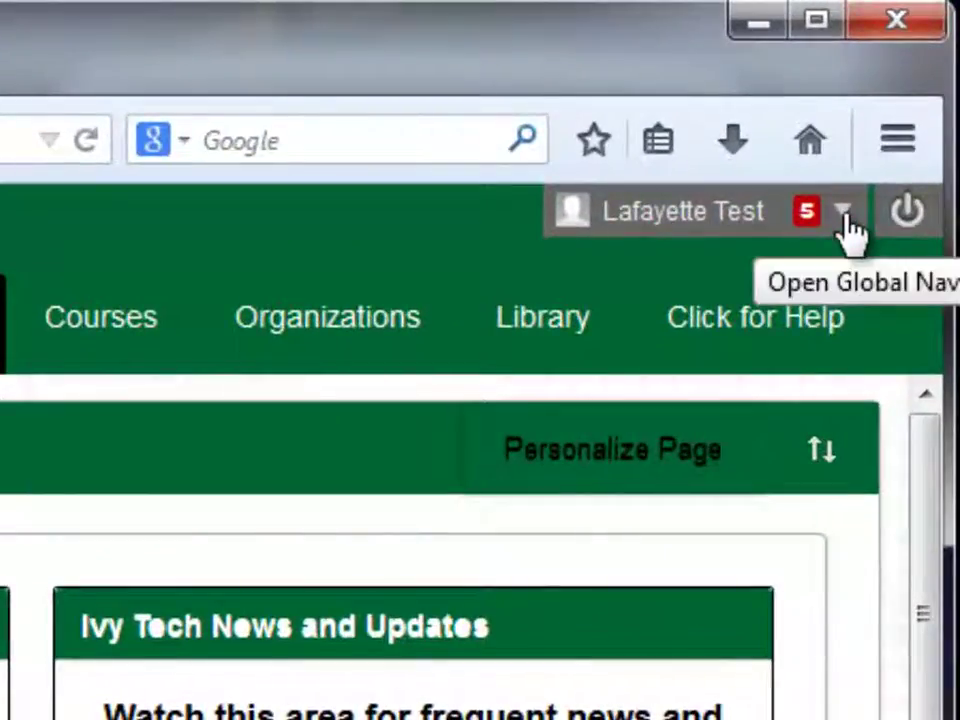
Reach the Personal Information page from the global navigation menu's Settings.
click(844, 212)
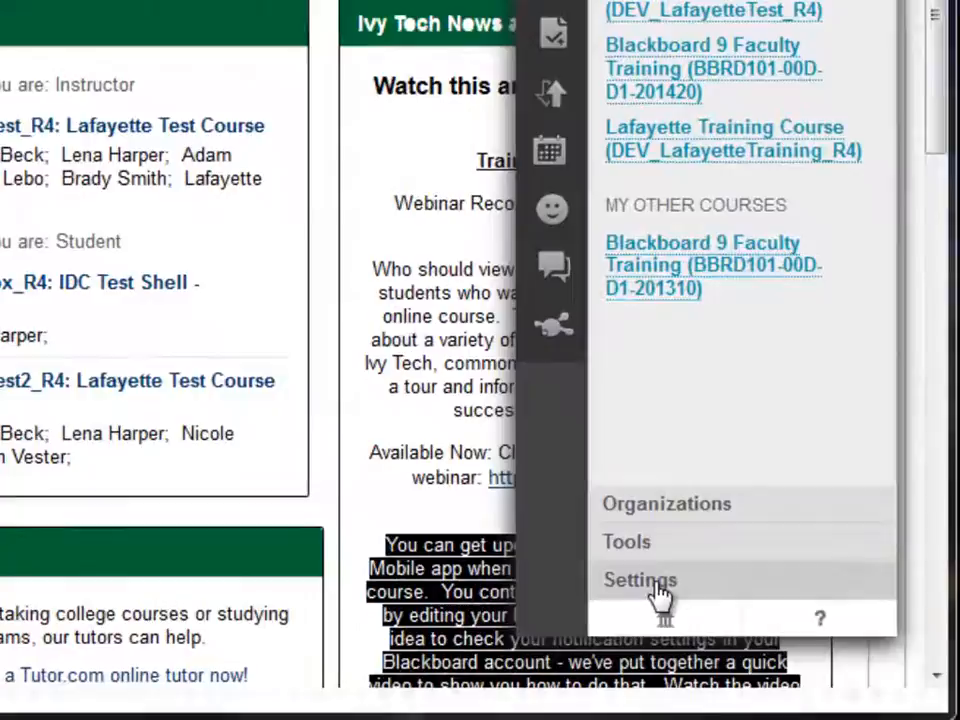
click(640, 580)
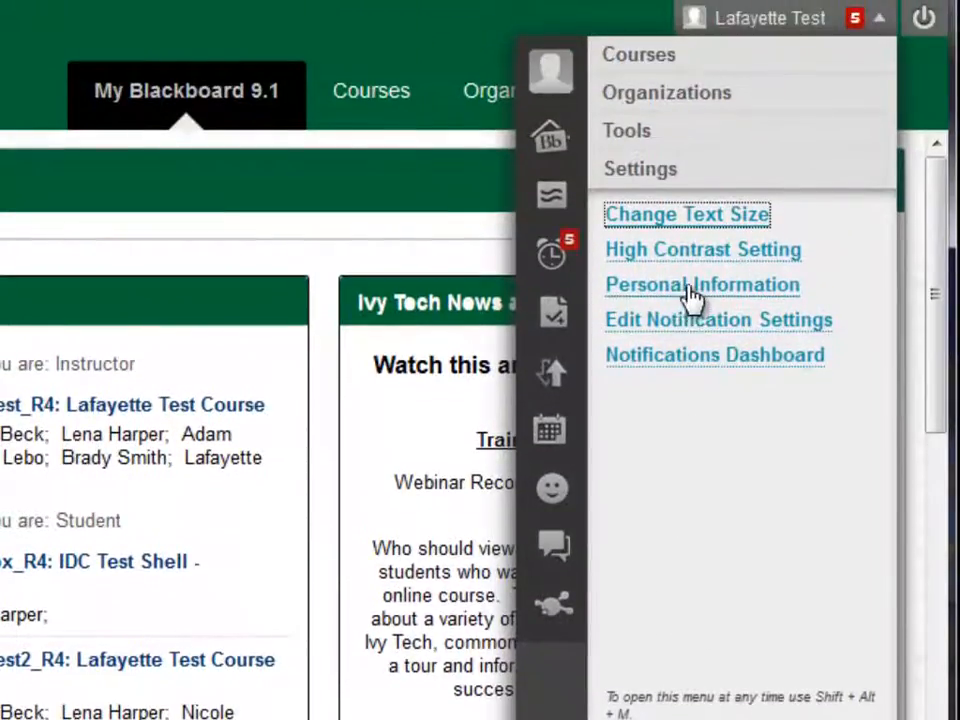
click(702, 284)
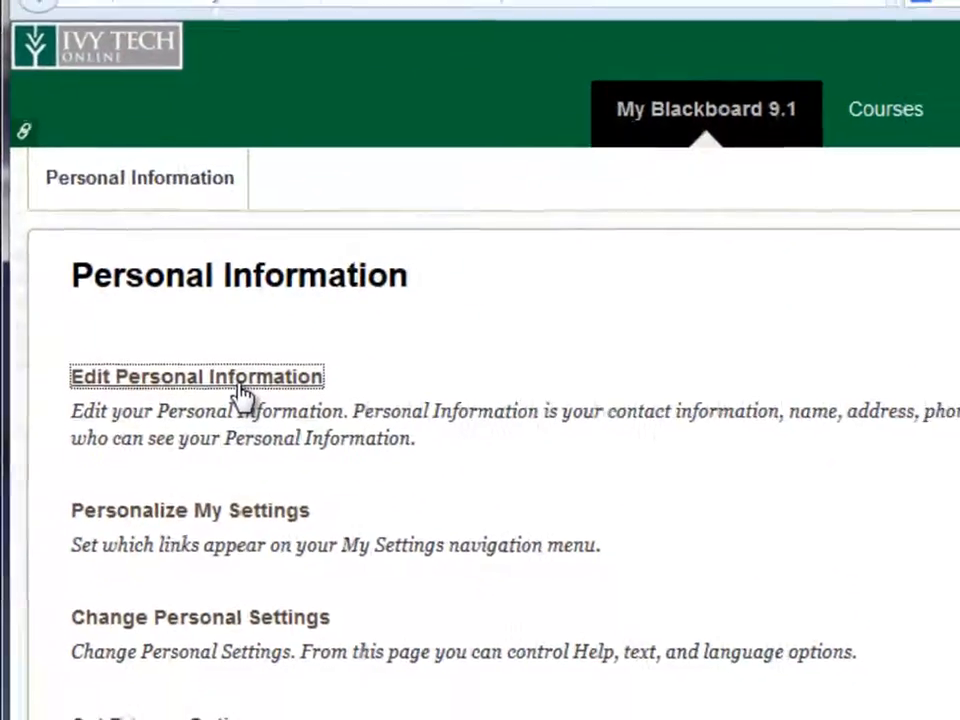
click(196, 376)
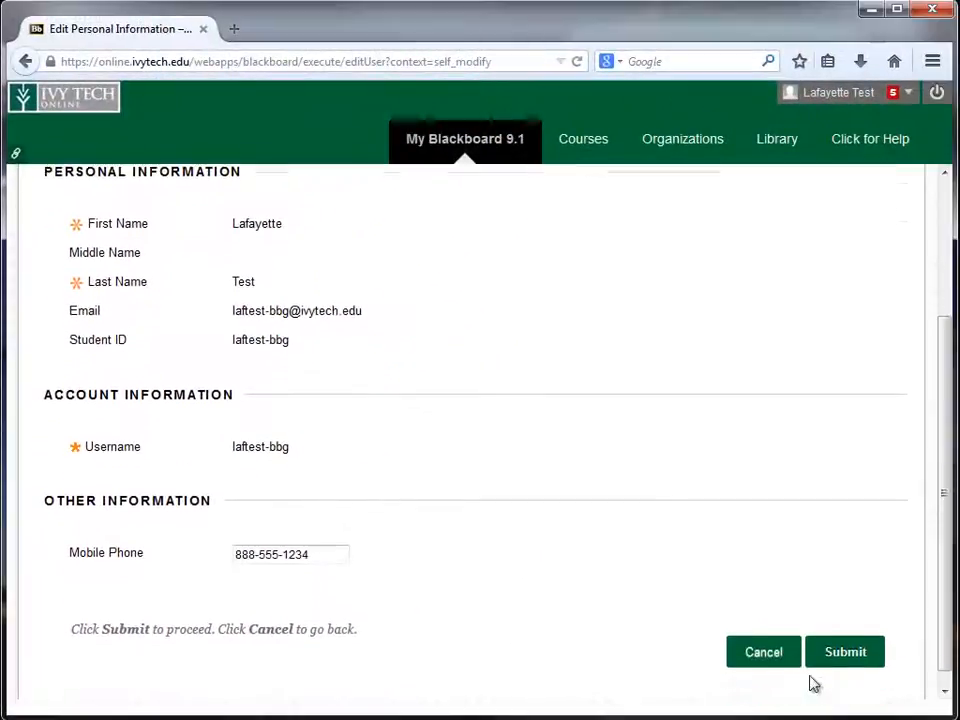
click(844, 652)
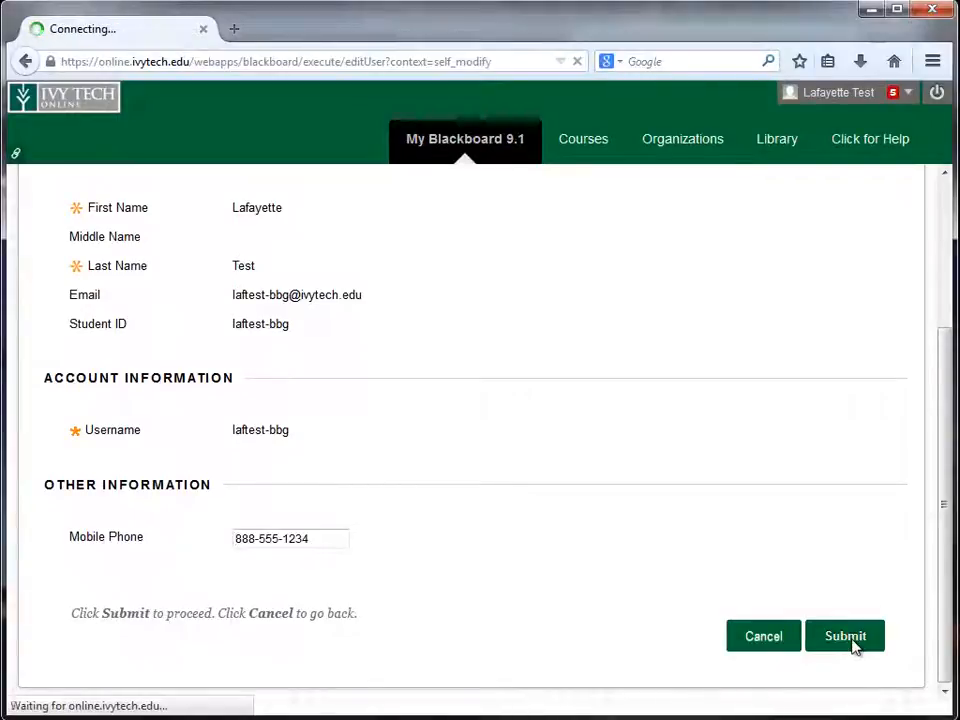
click(844, 636)
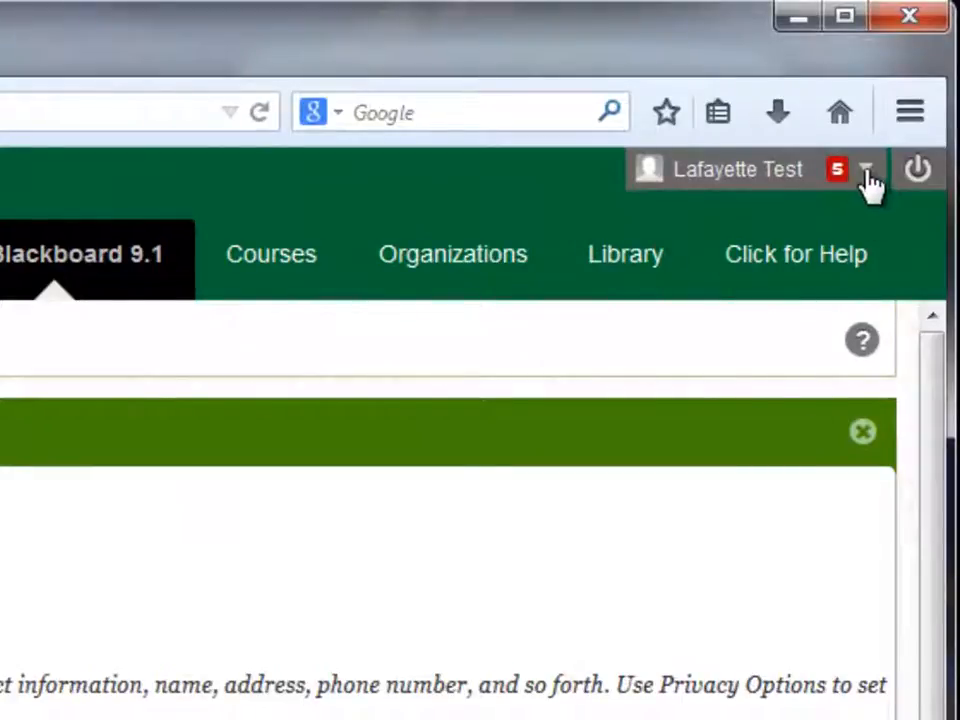
Reach Edit Notification Settings and its Edit General Settings page.
click(866, 168)
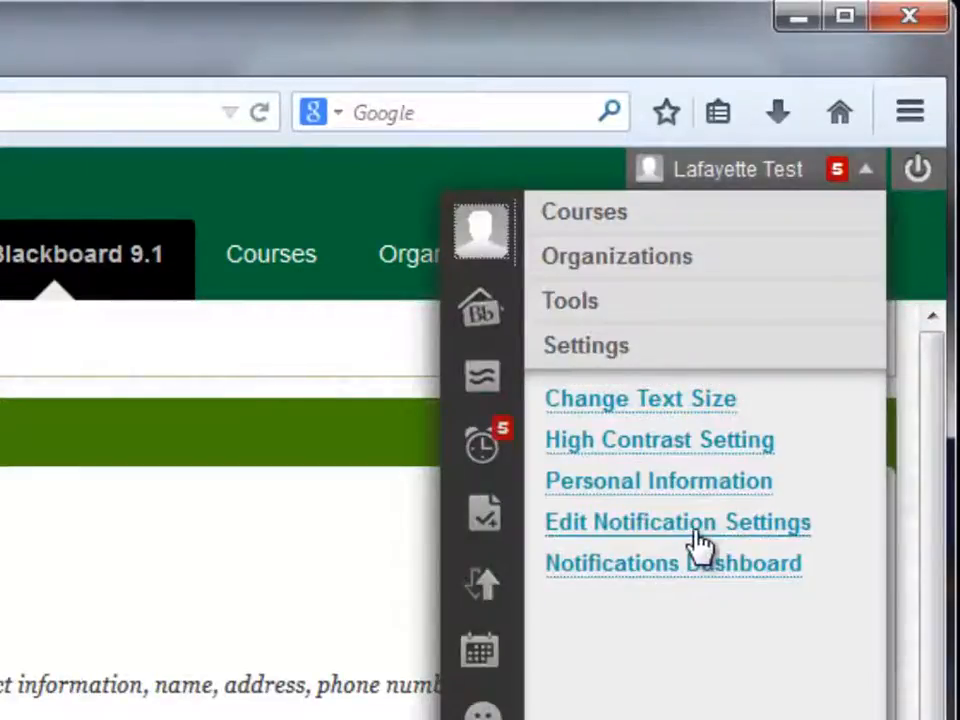
click(658, 480)
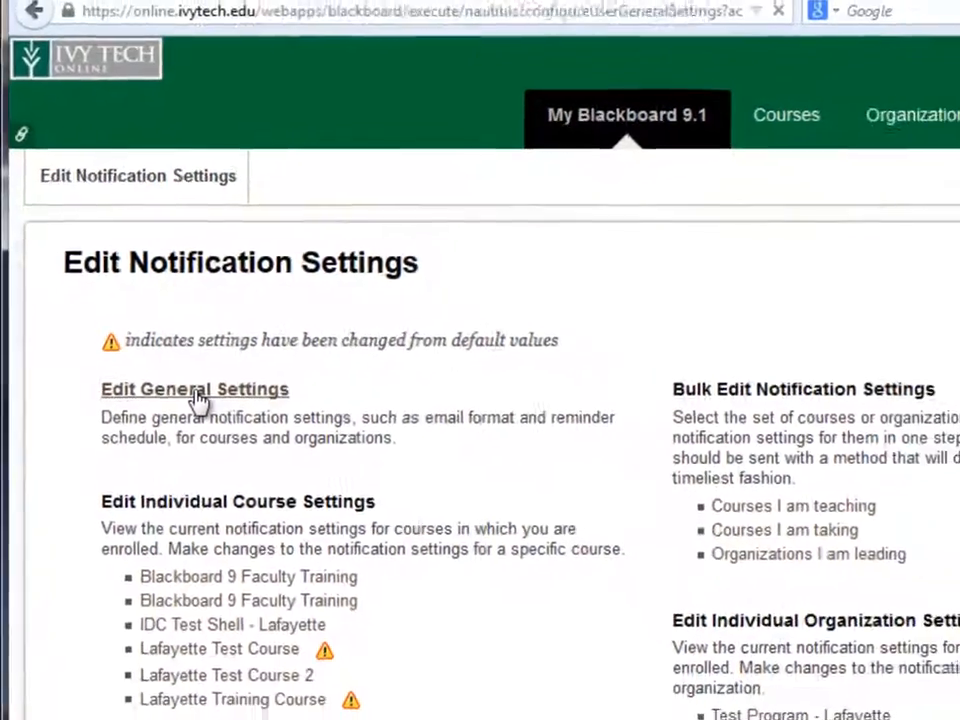
click(194, 388)
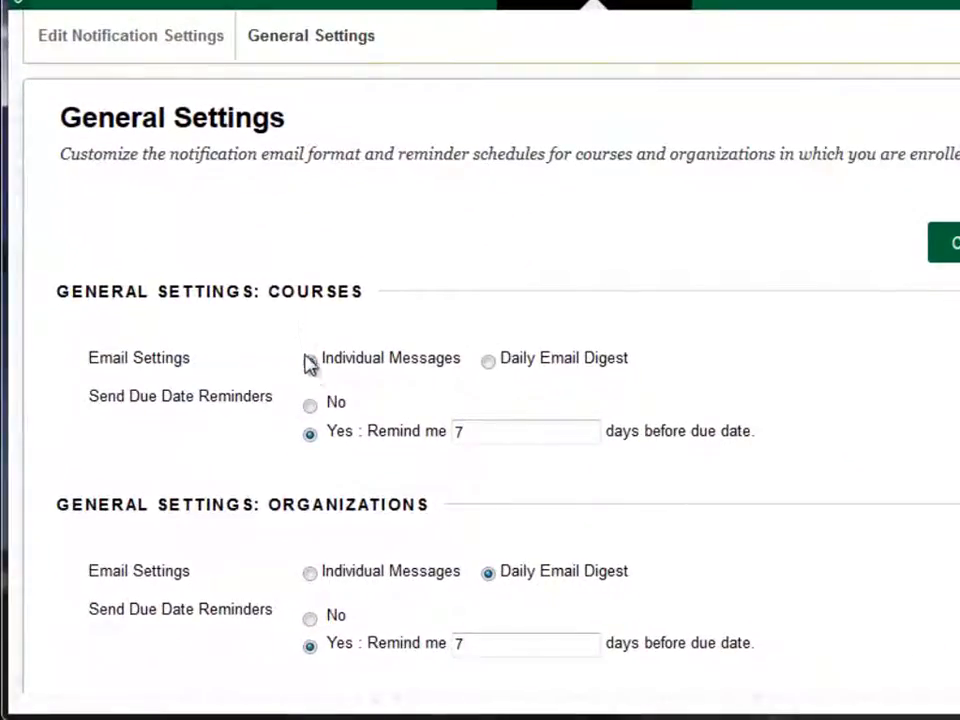
Choose Individual Messages for course notification emails and submit the general settings.
click(308, 360)
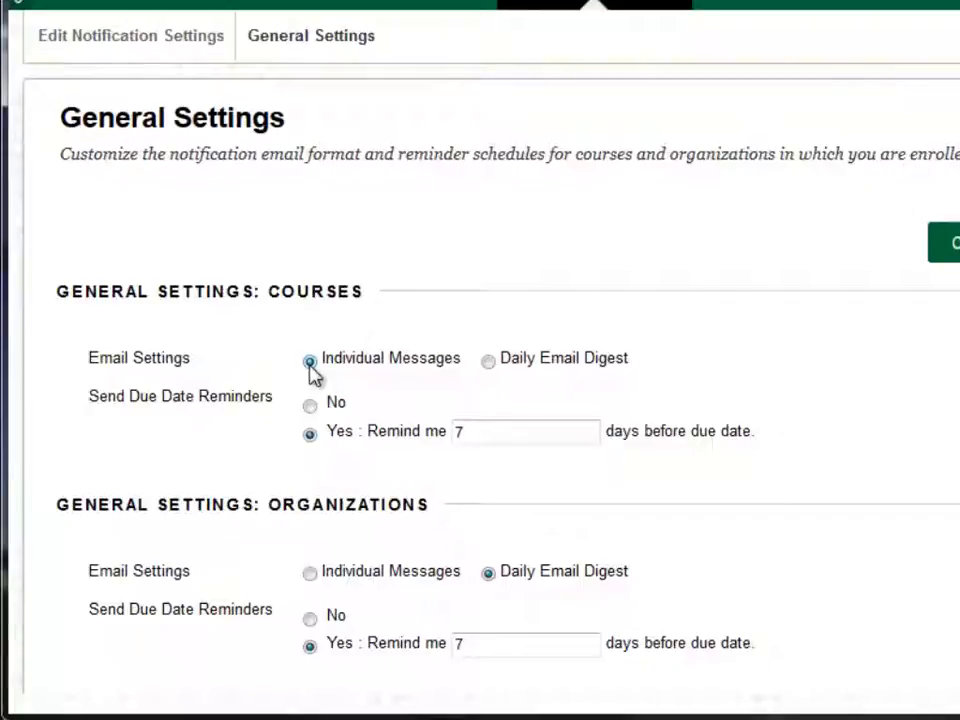
mouse_move(490, 362)
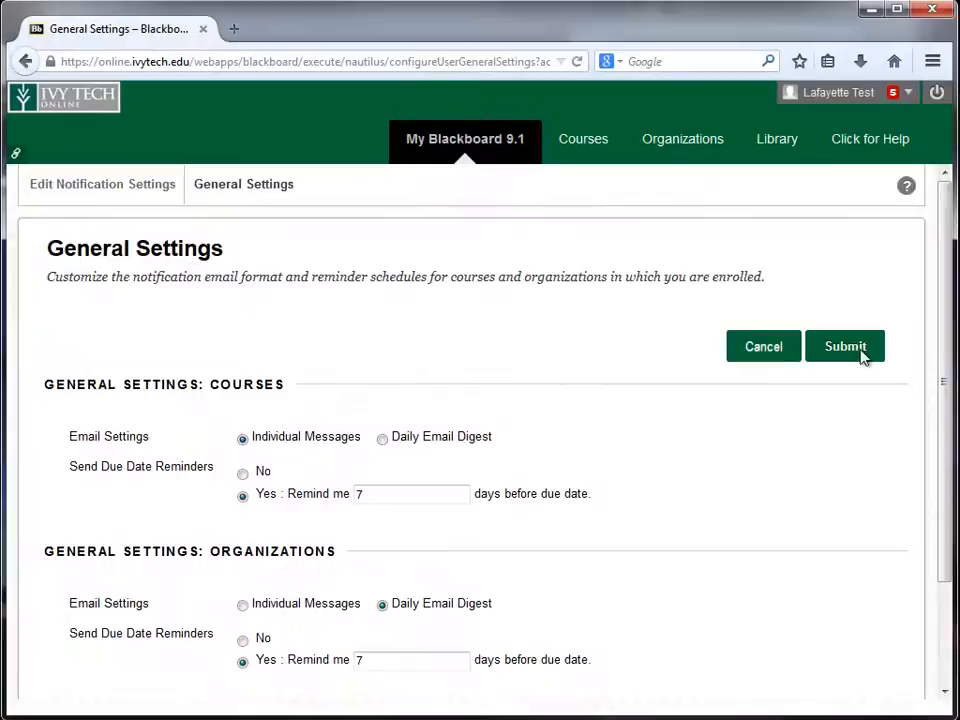
click(844, 346)
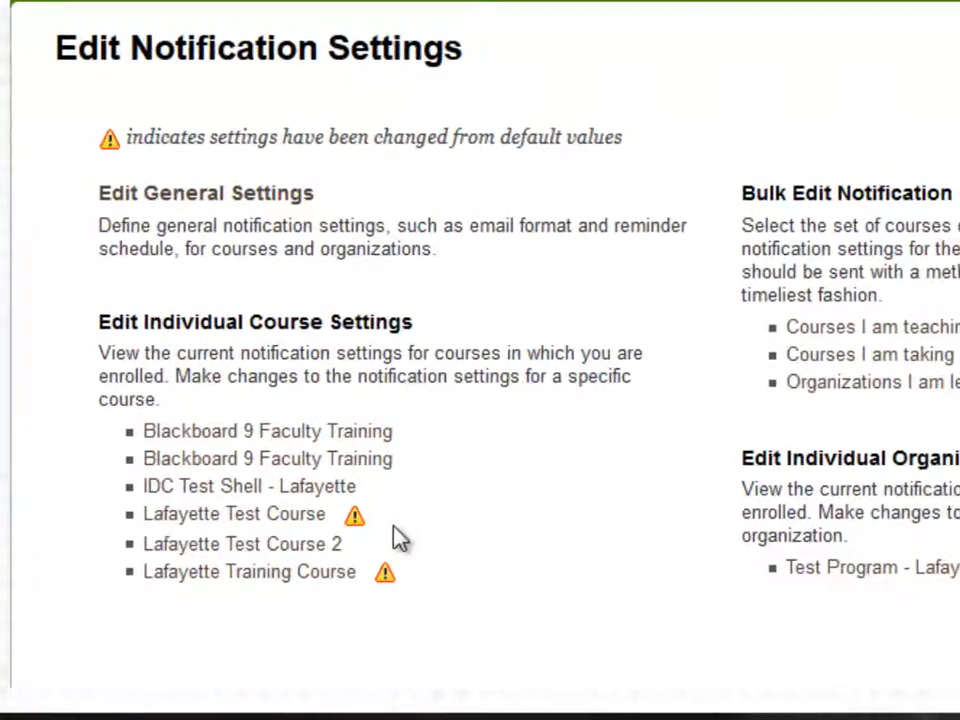
Start Bulk Edit Notification Settings for Courses I am teaching.
scroll(right, 3)
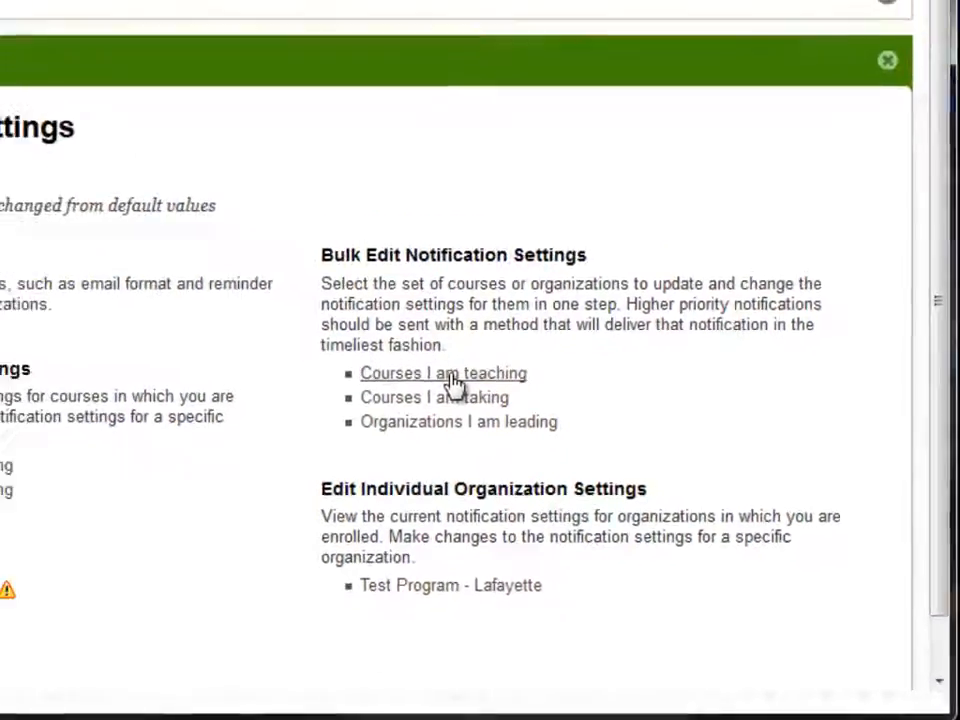
click(444, 374)
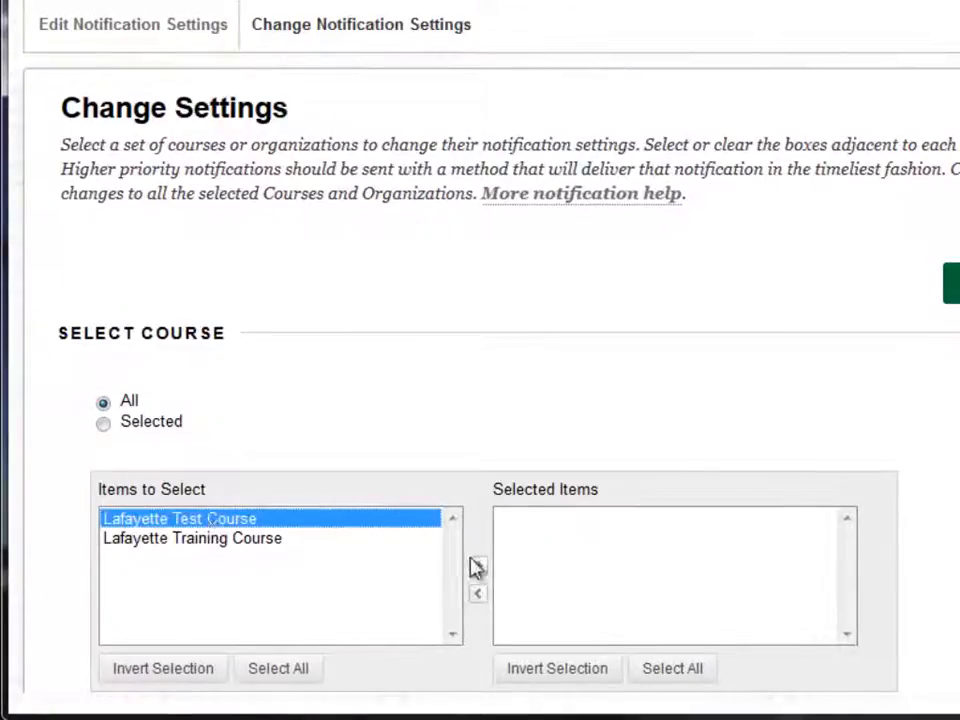
Move Lafayette Test Course and Lafayette Training Course into Selected Items.
click(478, 564)
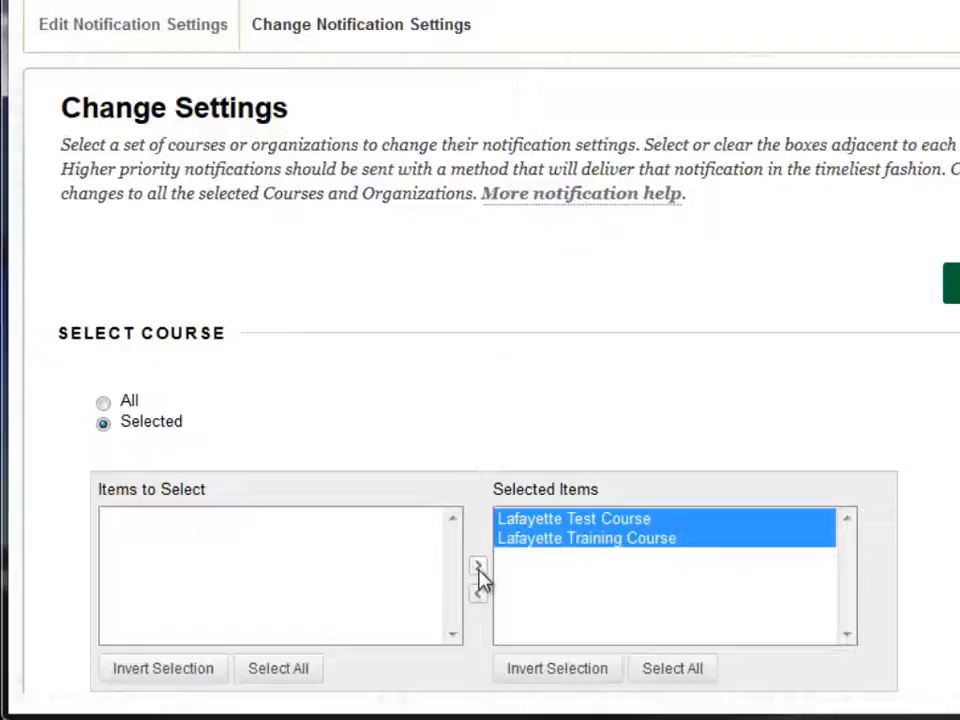
mouse_move(724, 604)
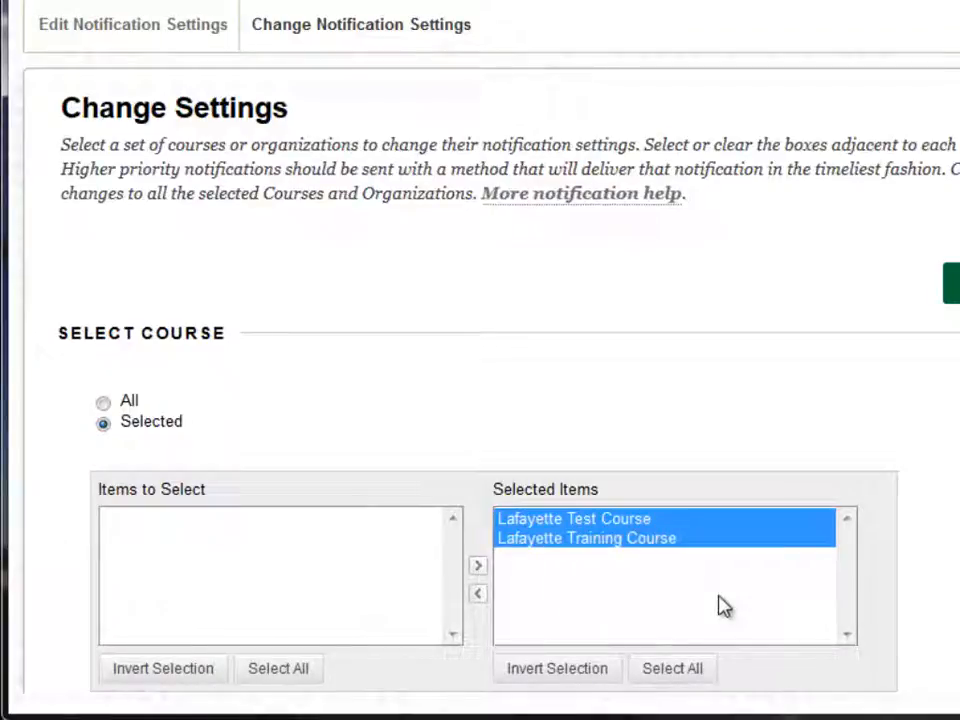
mouse_move(680, 588)
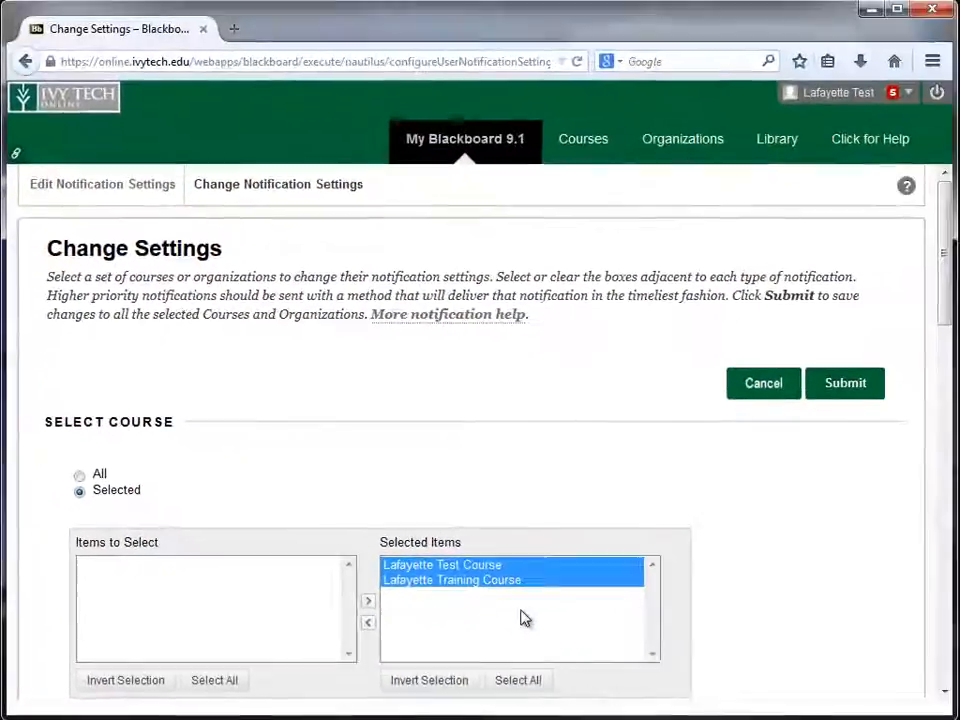
mouse_move(604, 444)
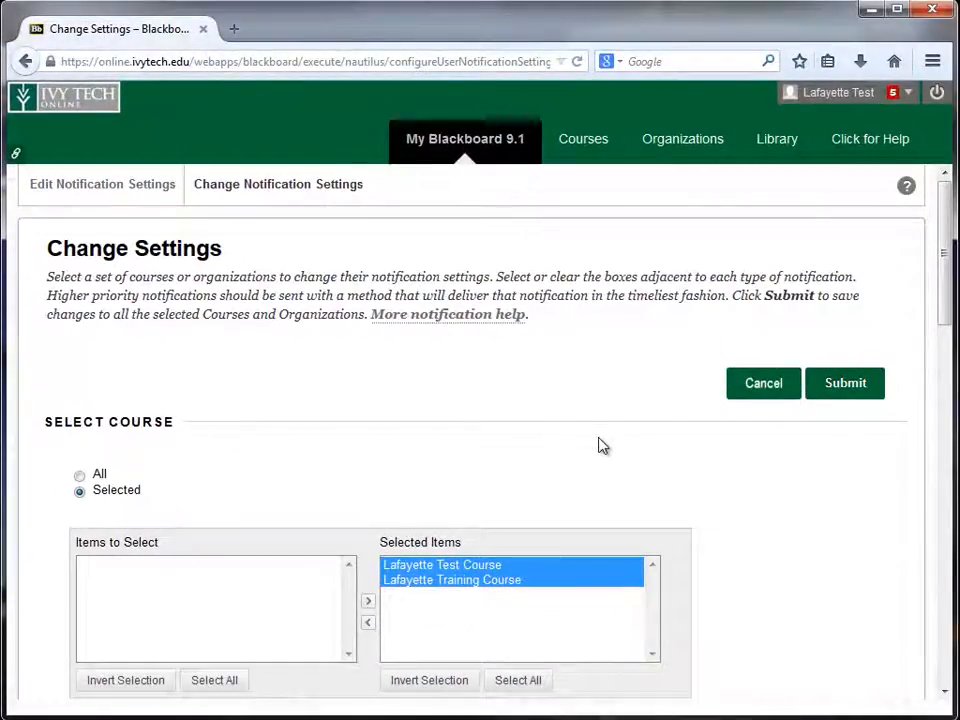
Tick SMS for Announcement Available and Course Message Received in the bulk settings.
scroll(down, 3)
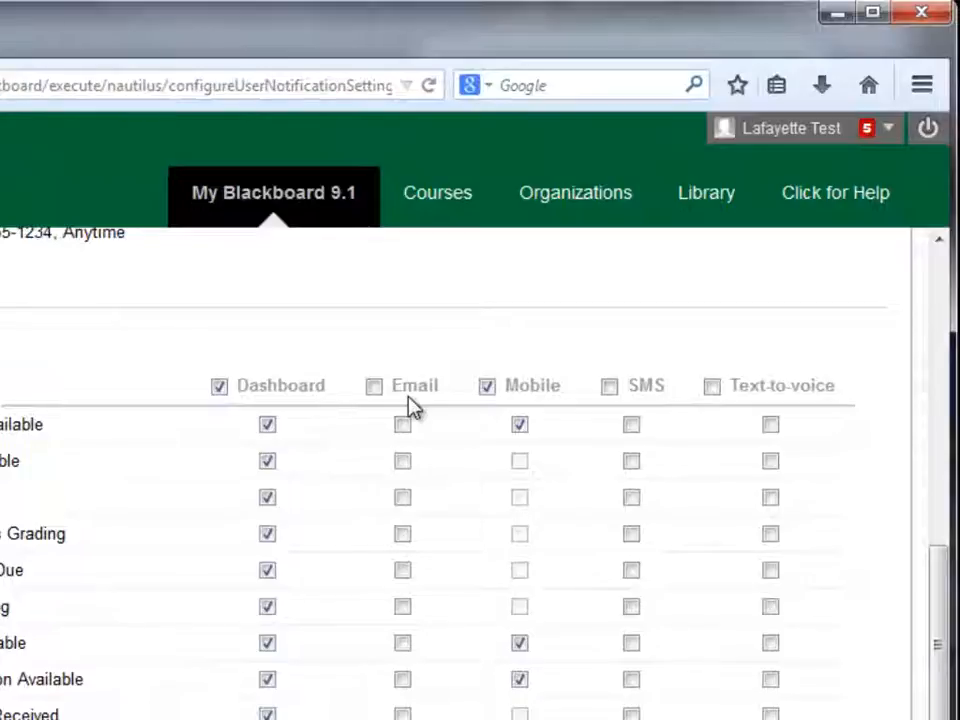
mouse_move(430, 410)
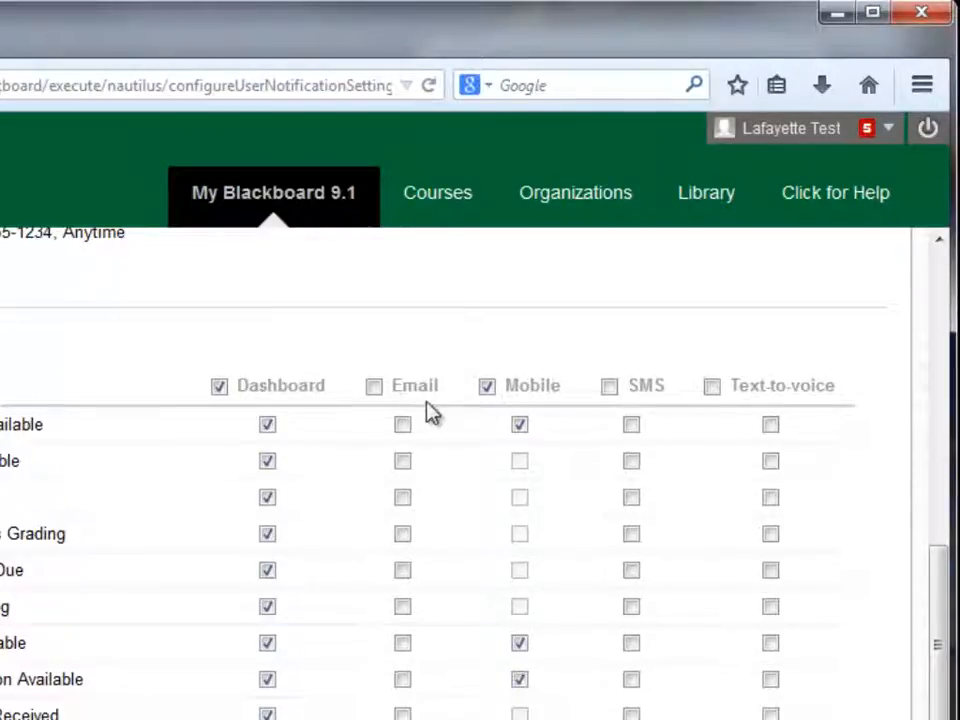
mouse_move(650, 410)
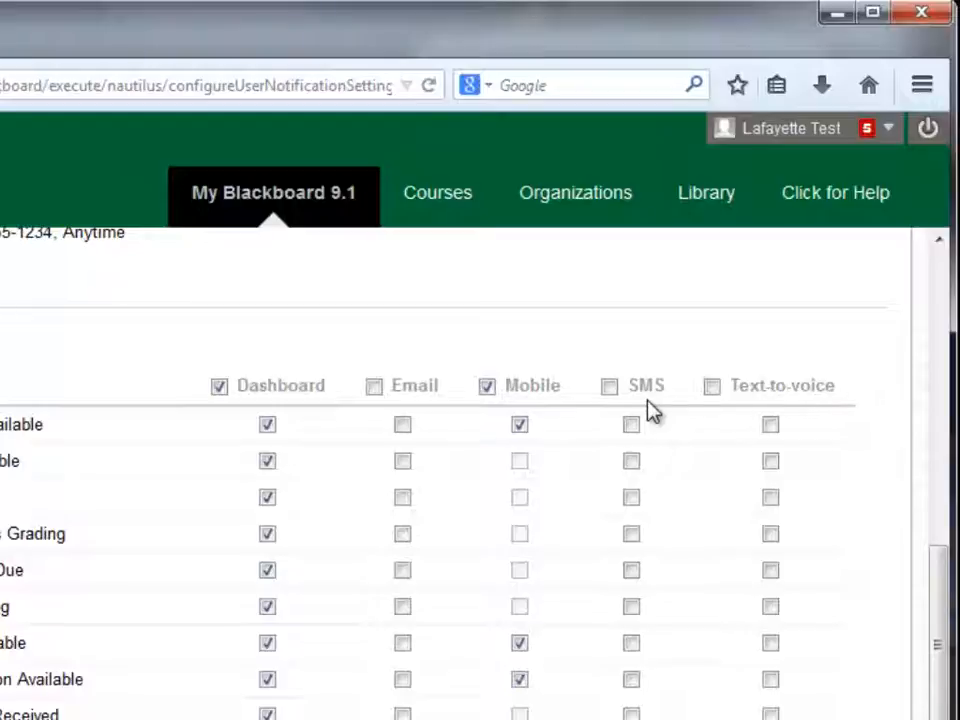
mouse_move(742, 412)
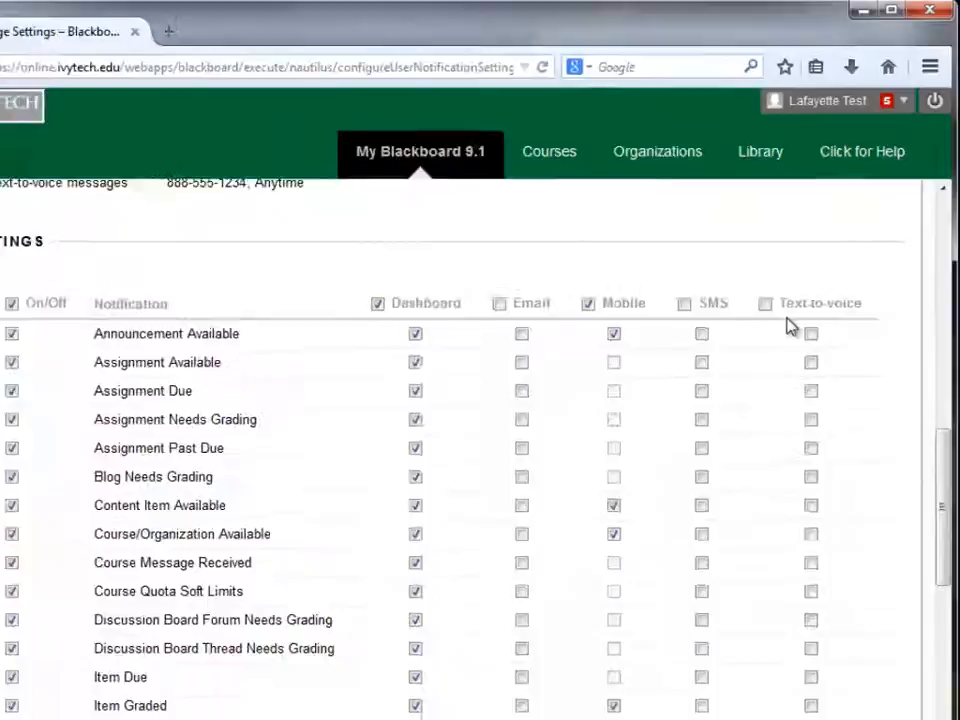
click(558, 306)
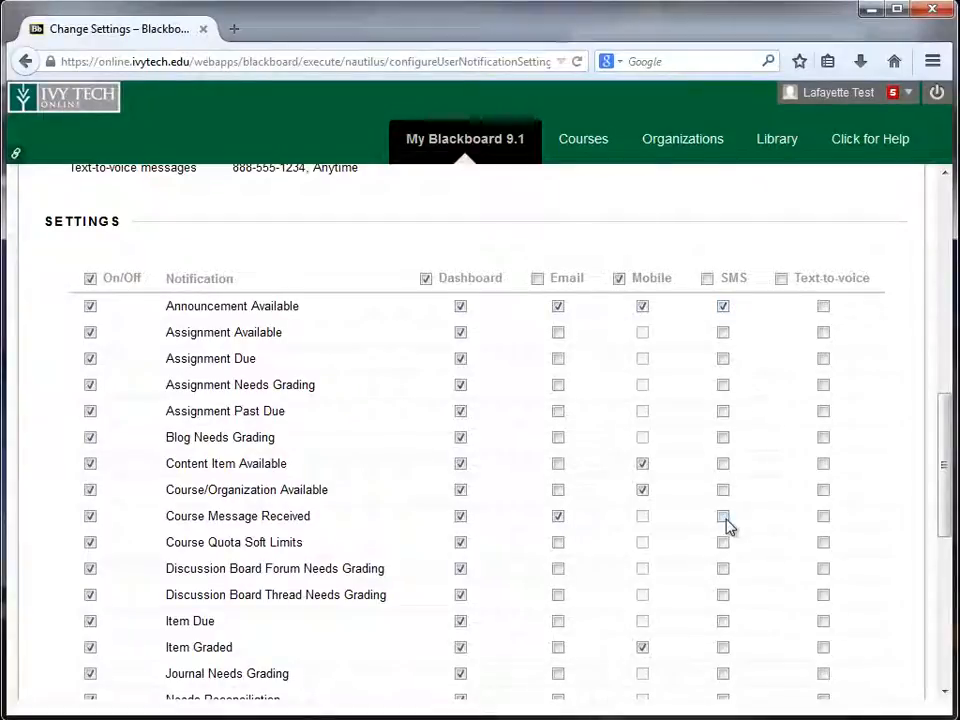
click(724, 516)
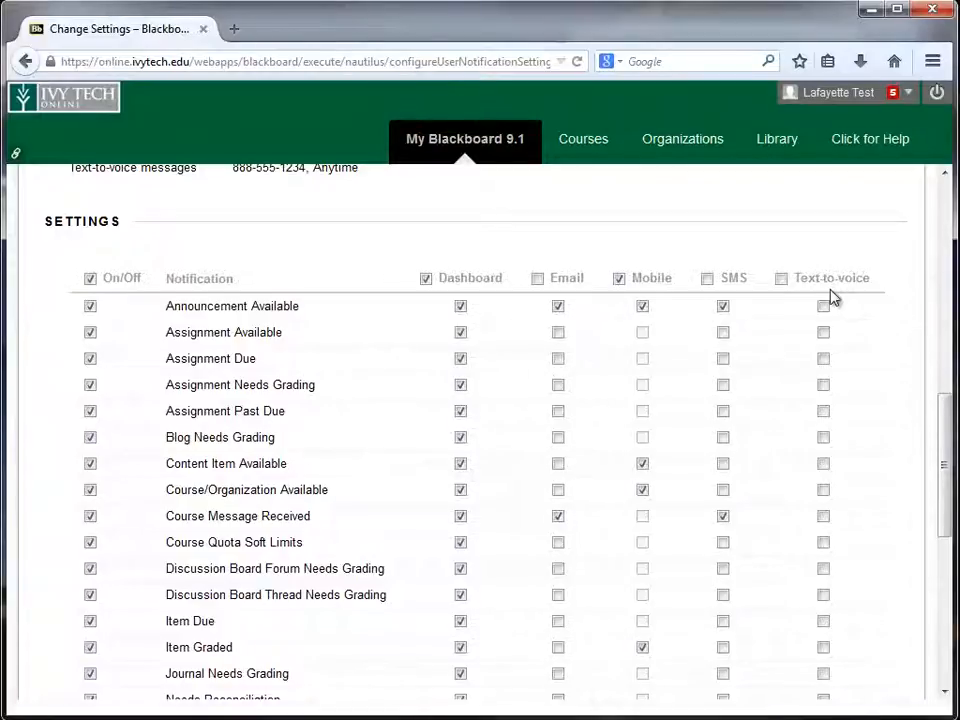
Submit the bulk notification changes and confirm overwriting prior course customizations.
scroll(down, 3)
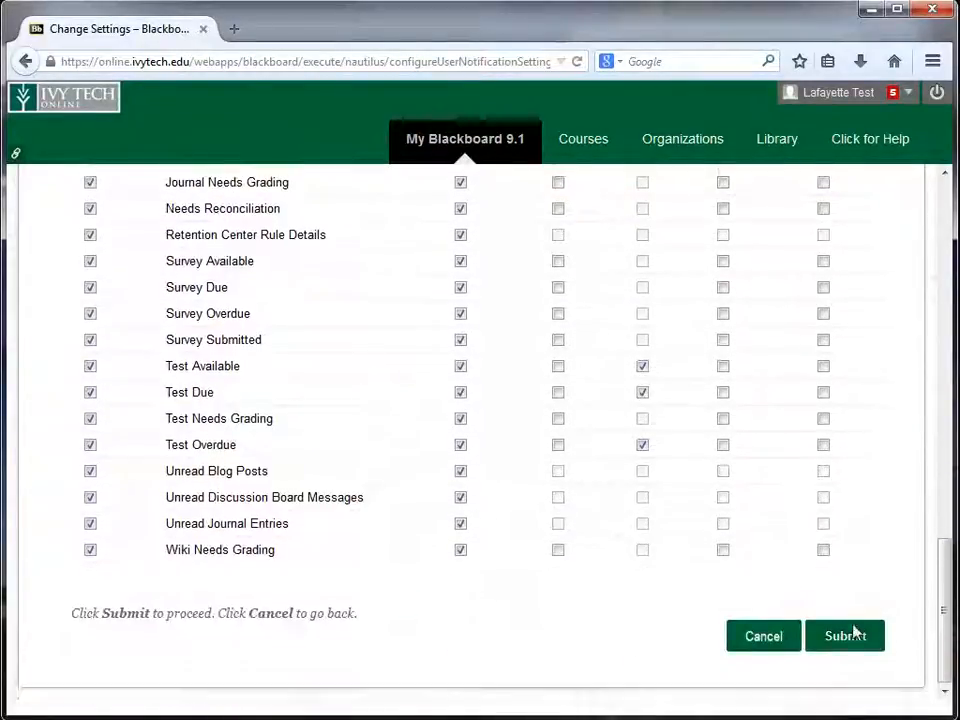
click(844, 636)
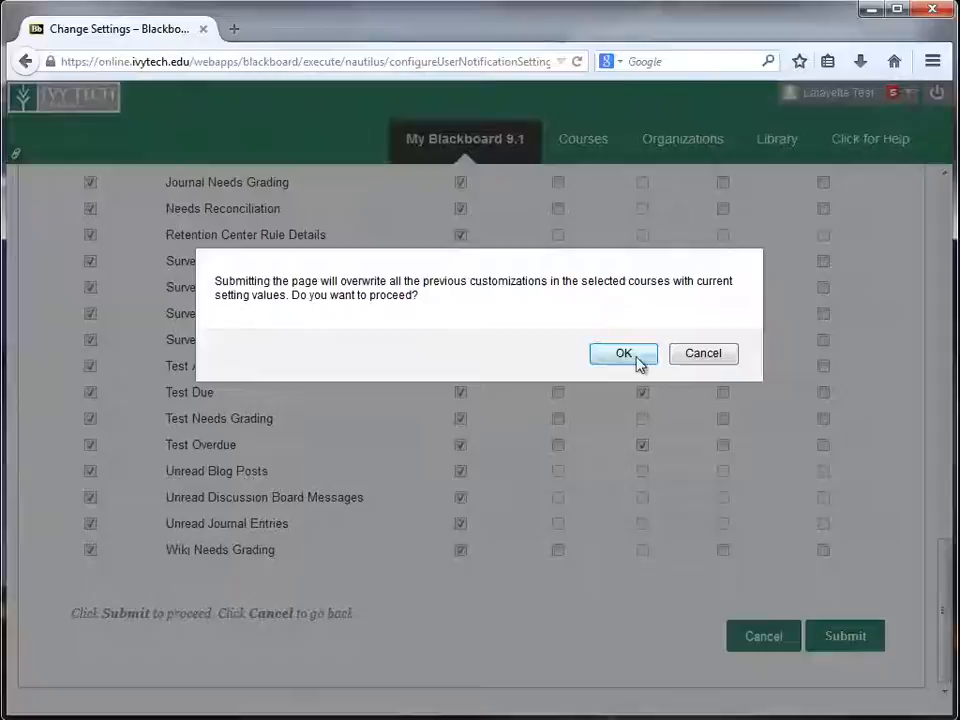
click(624, 352)
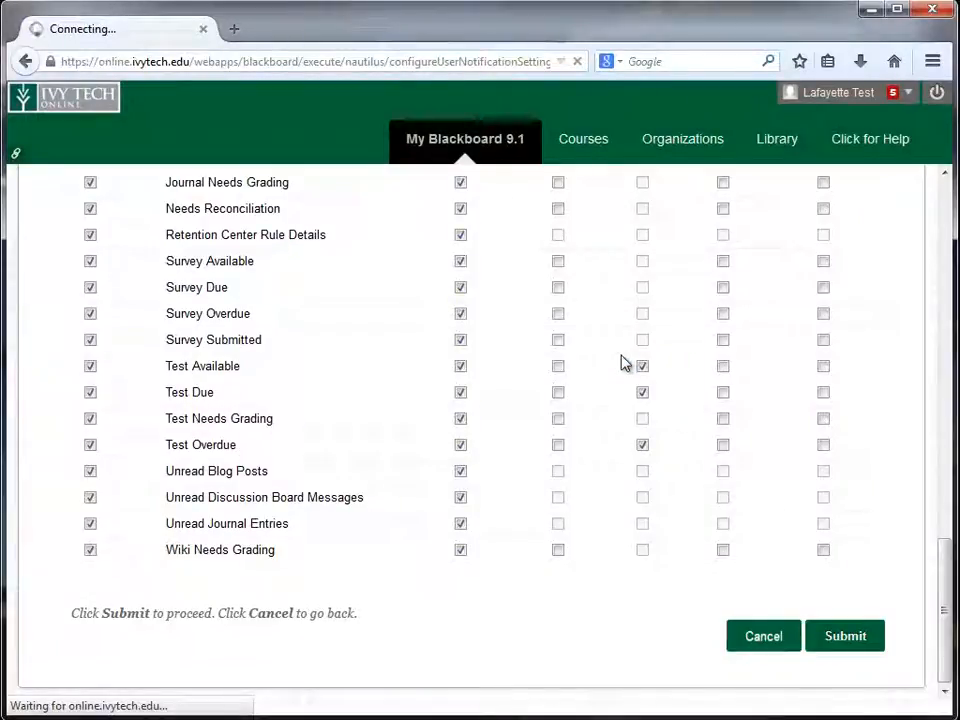
click(844, 636)
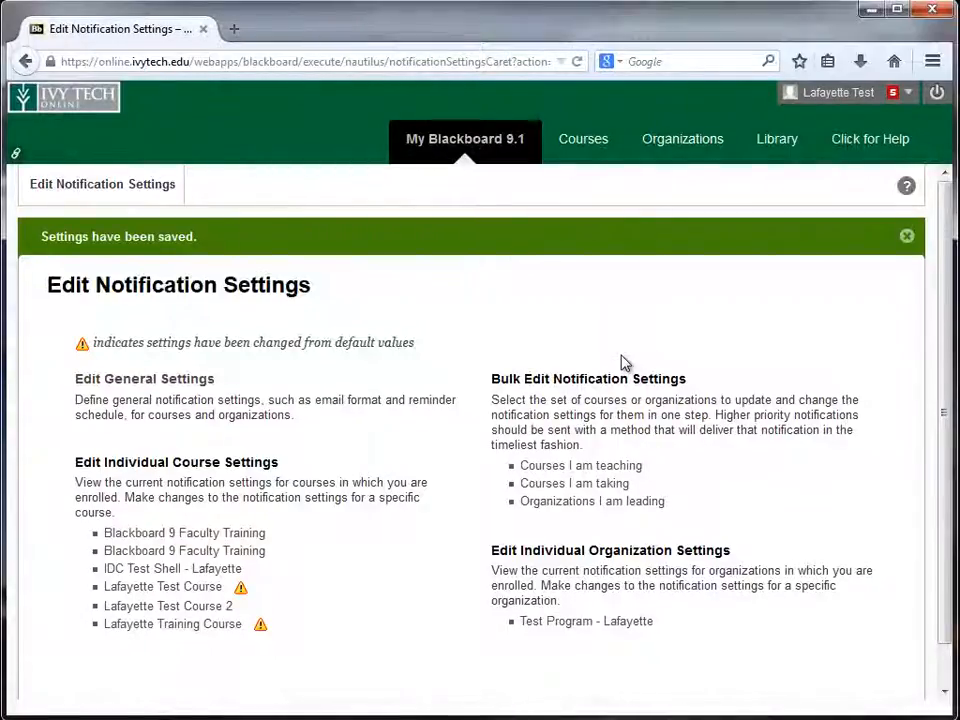